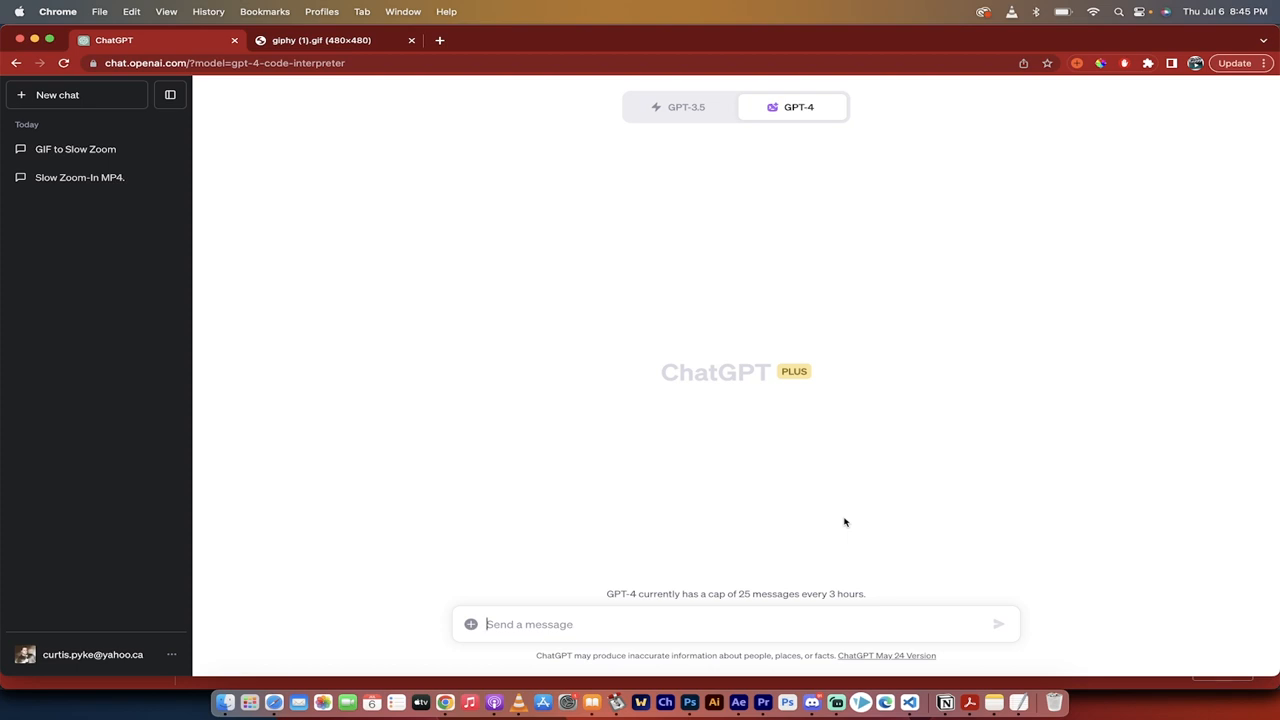
mouse_move(615, 480)
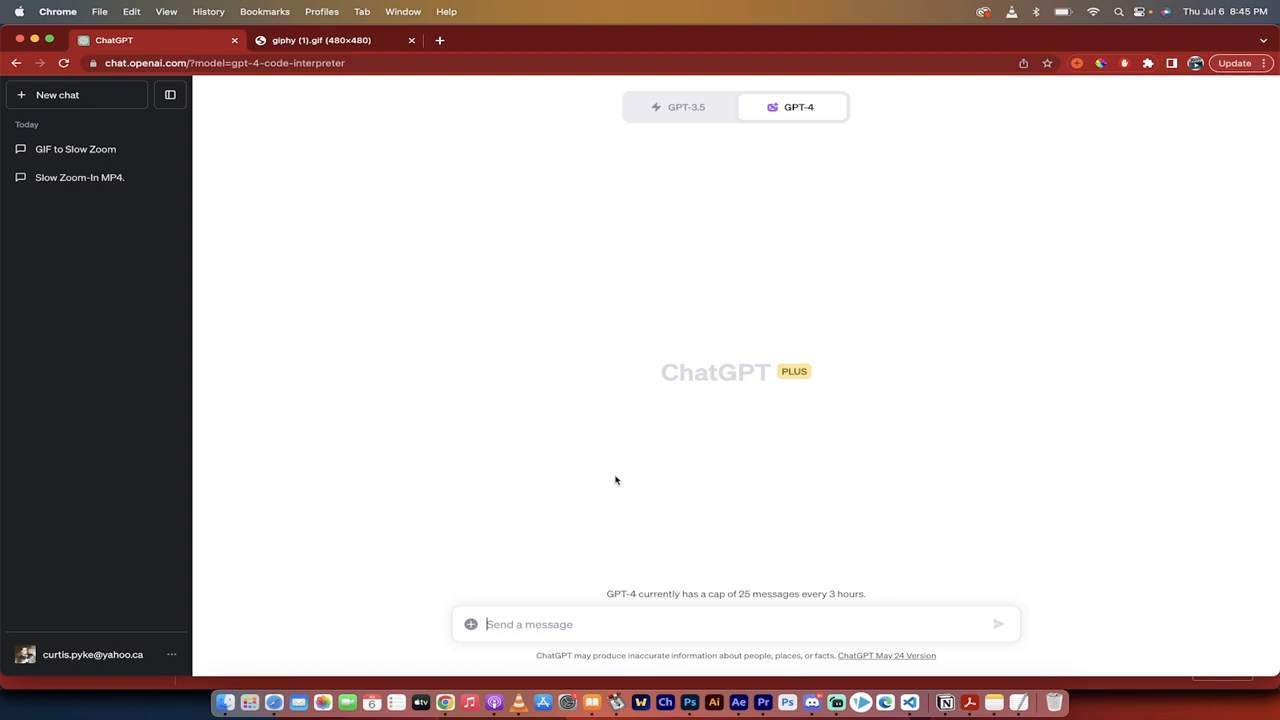
mouse_move(575, 210)
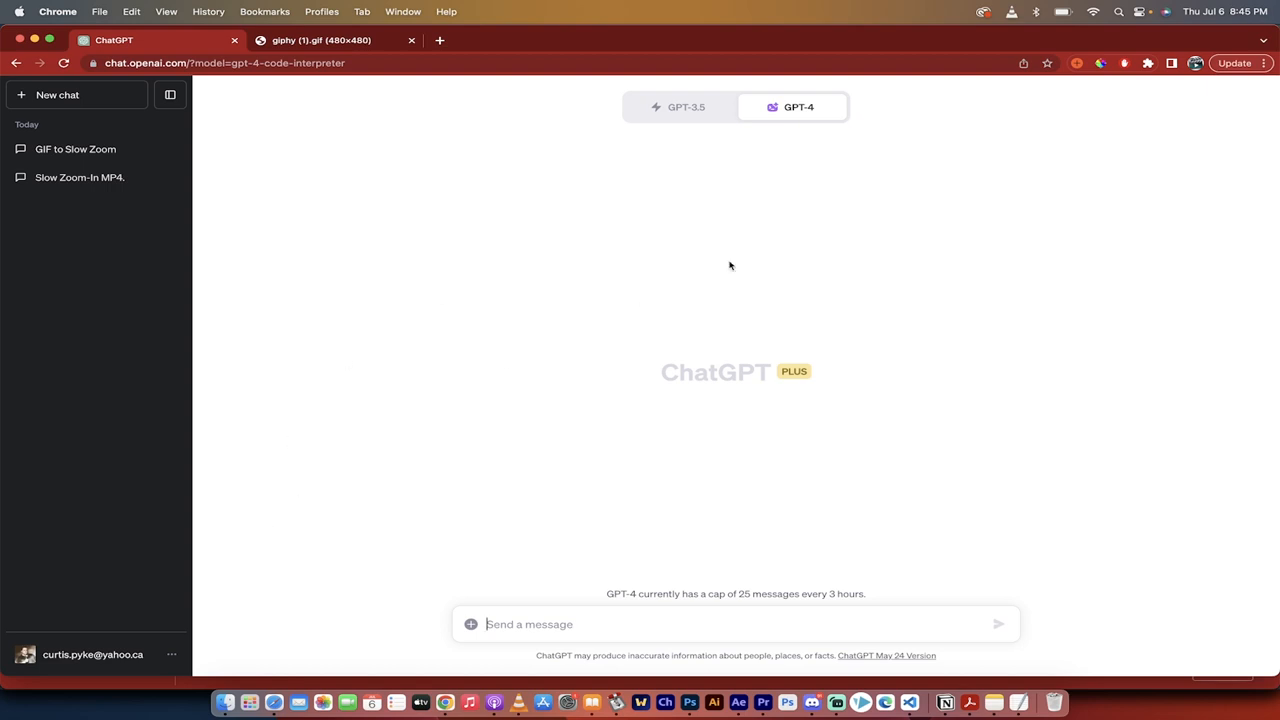
Keep the GPT-4 model set to Code Interpreter mode
click(799, 107)
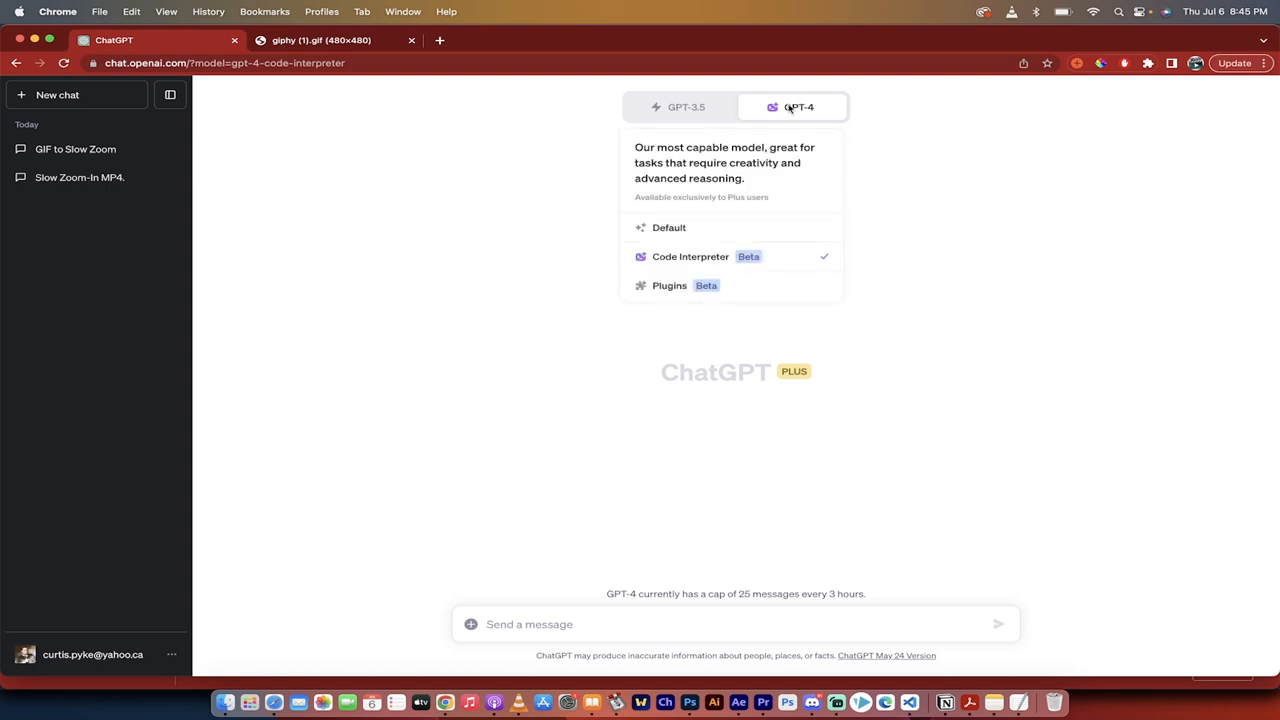
click(430, 246)
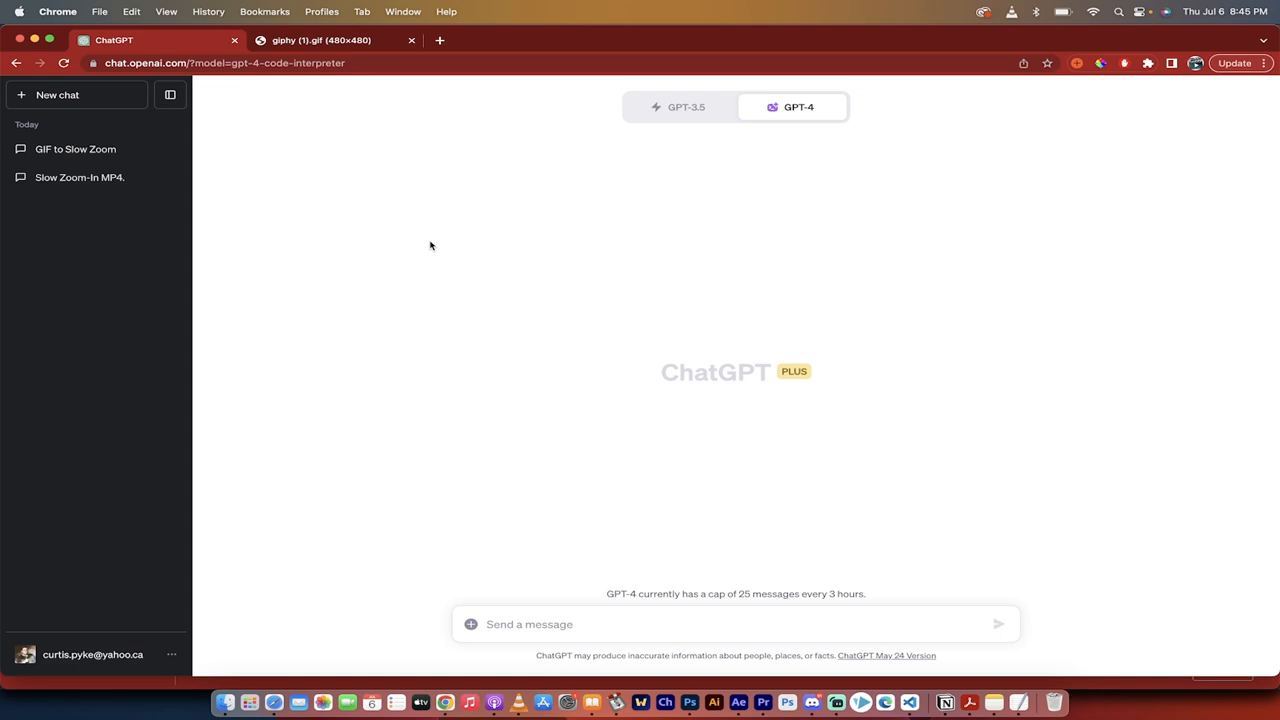
mouse_move(192, 648)
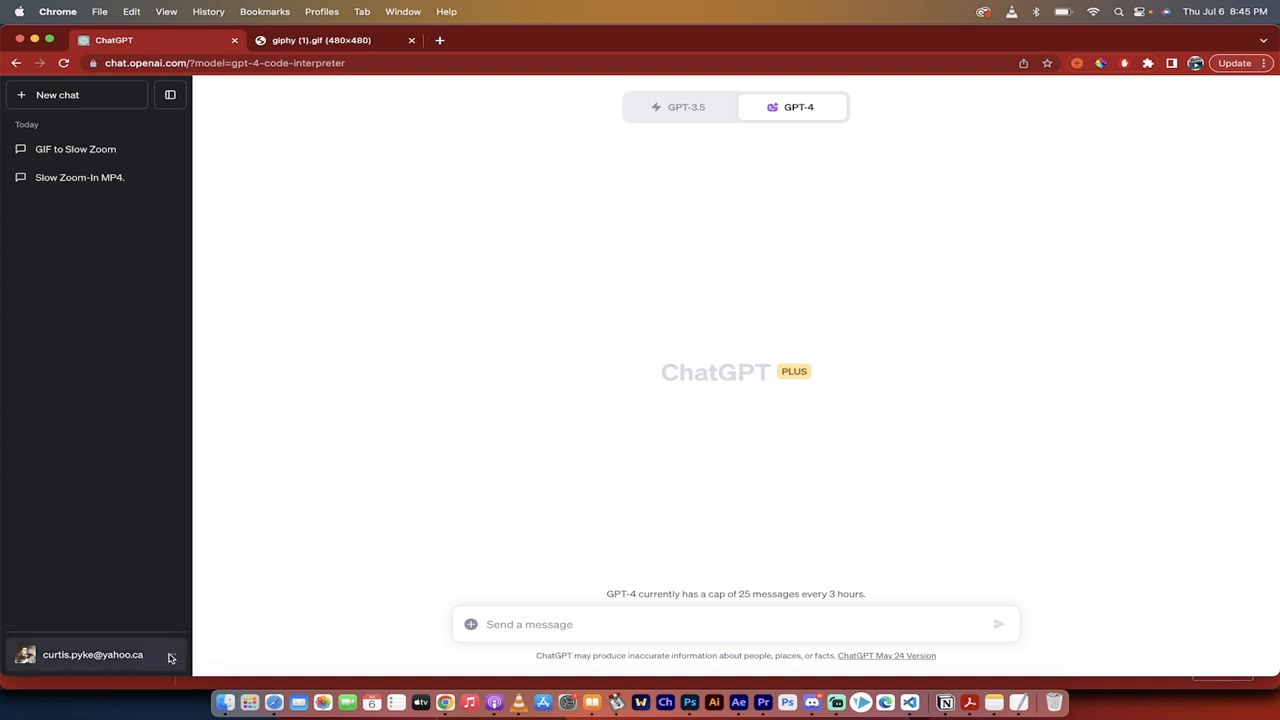
click(798, 107)
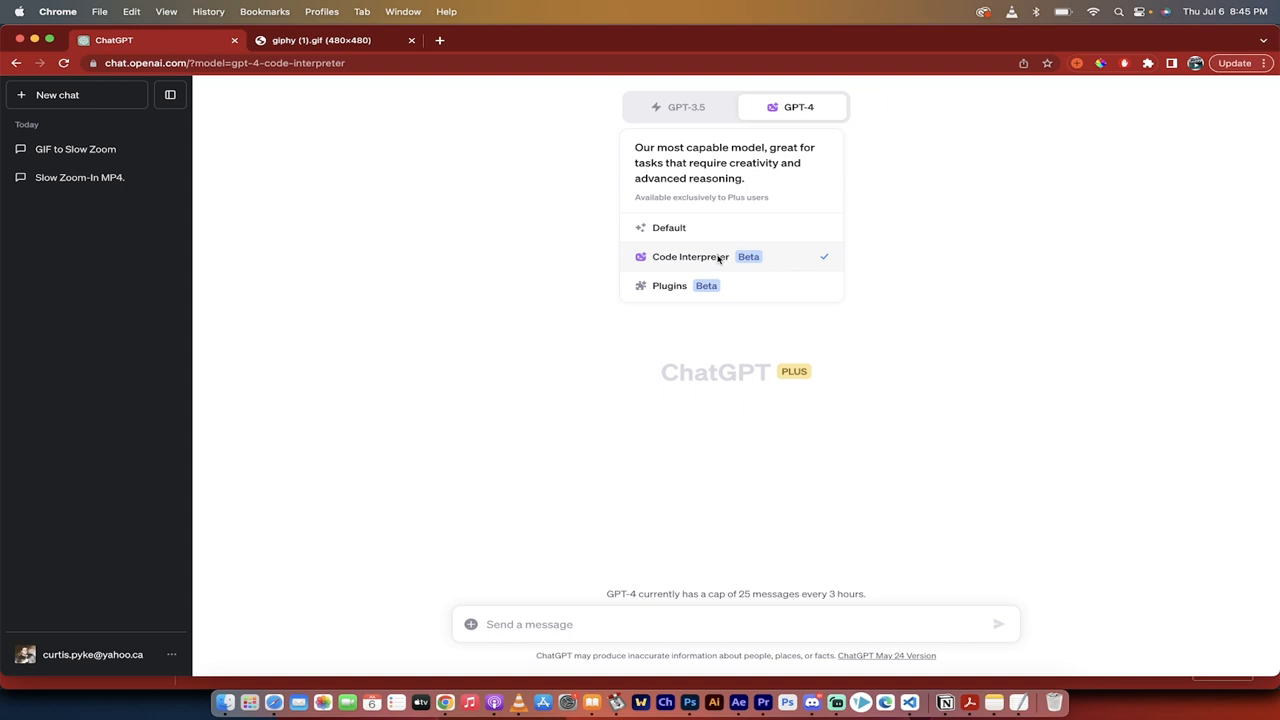
click(92, 654)
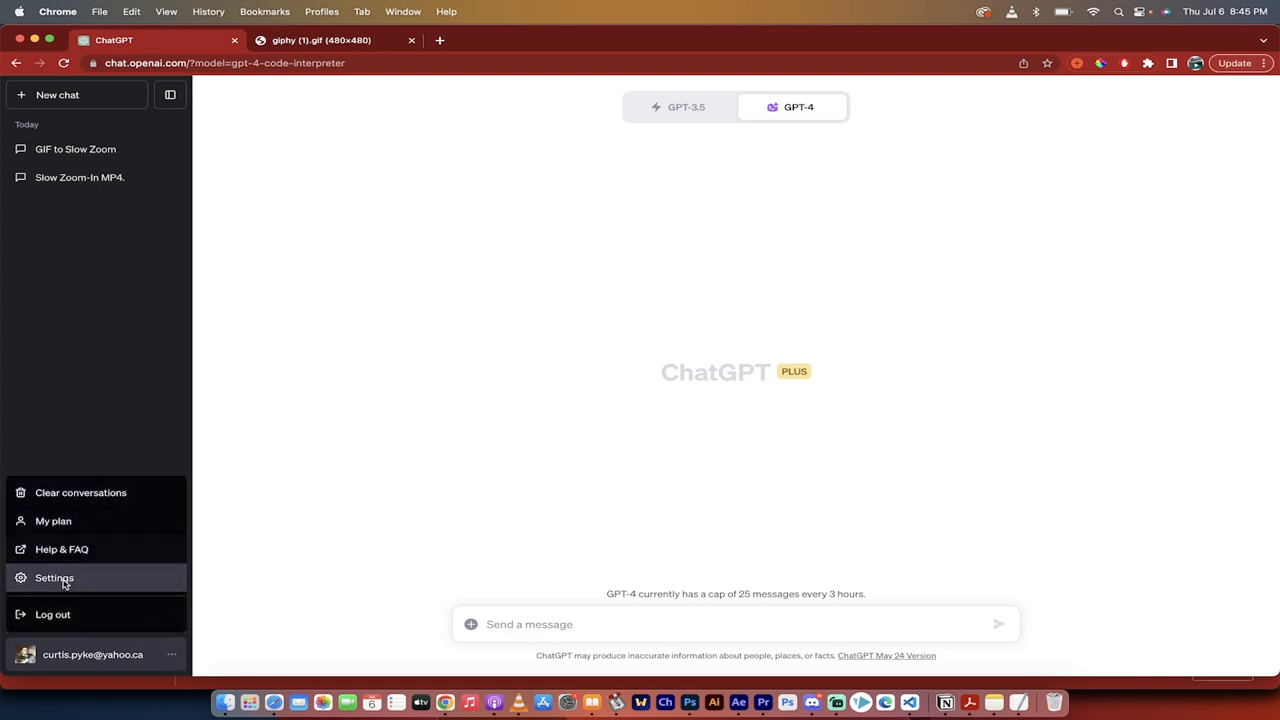
Toggle the Code interpreter beta off and back on, then close Settings
click(54, 578)
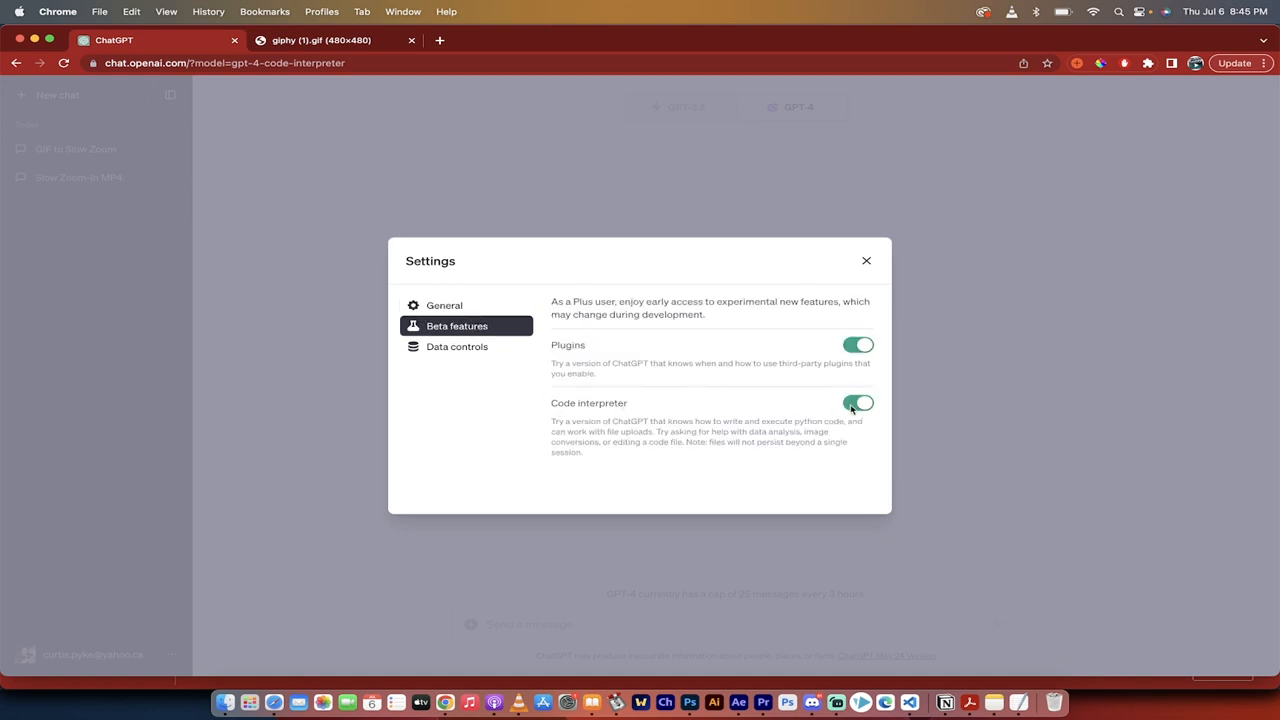
click(857, 402)
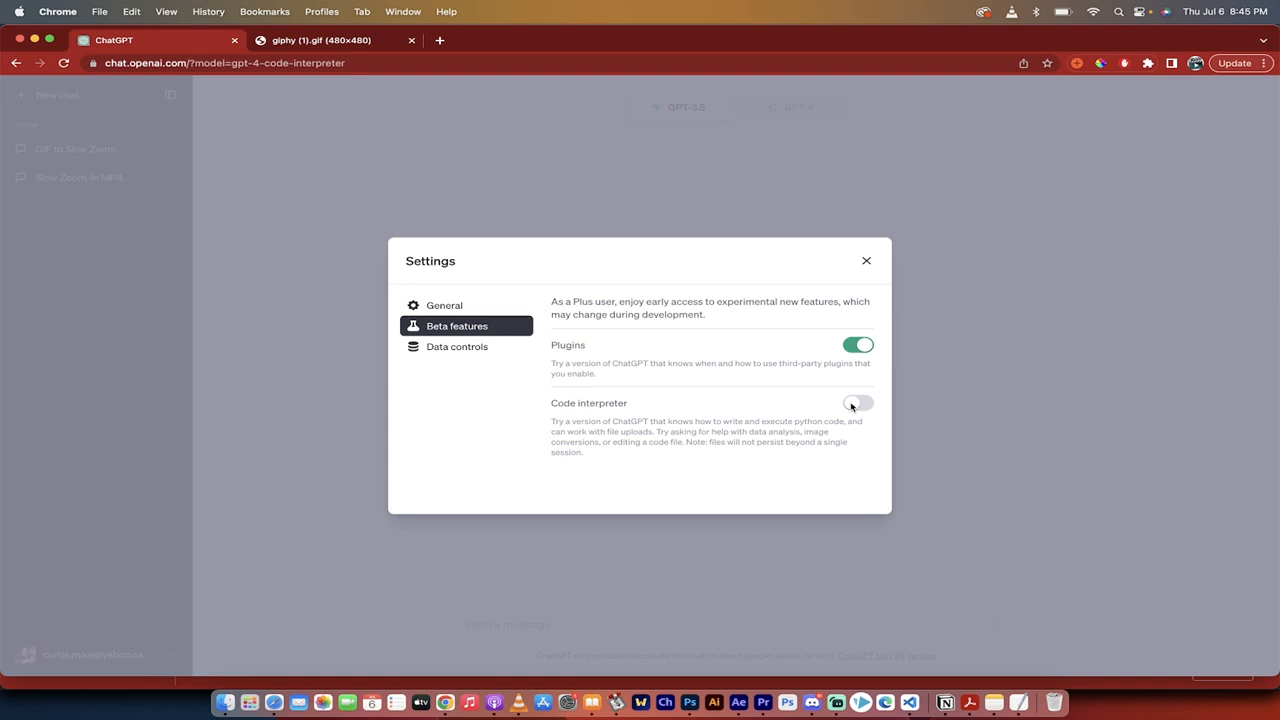
click(857, 402)
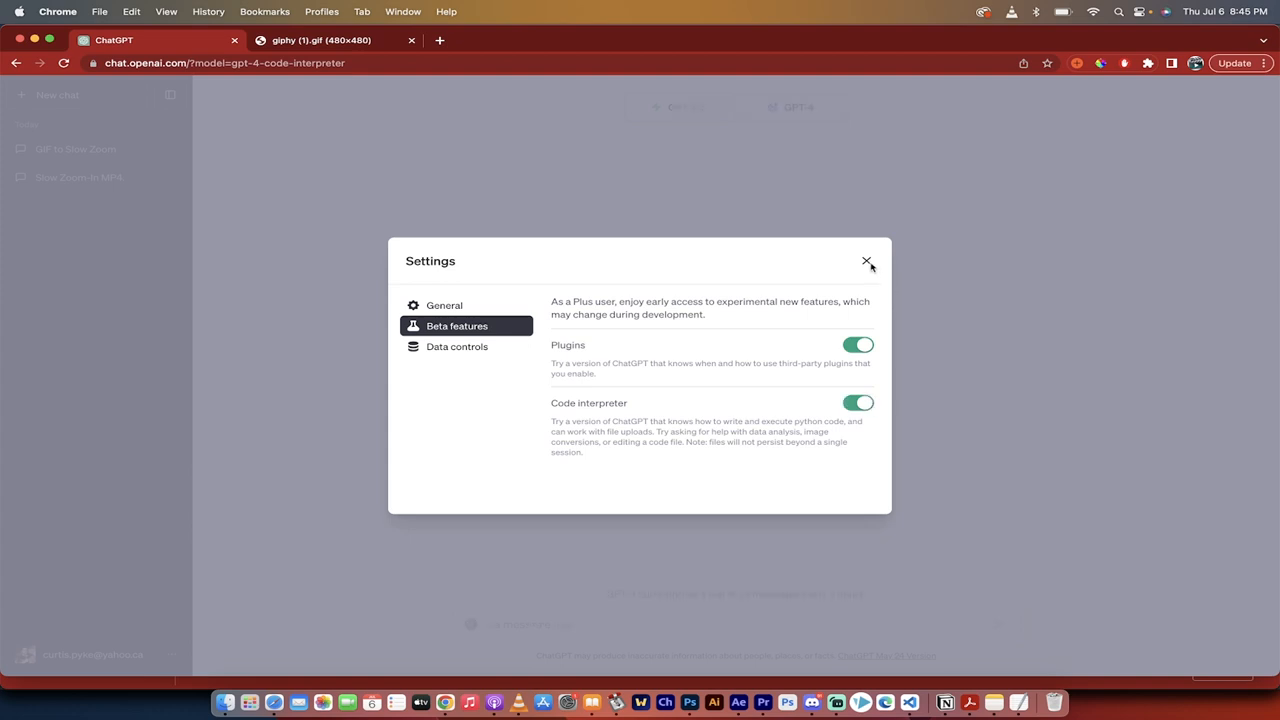
click(866, 261)
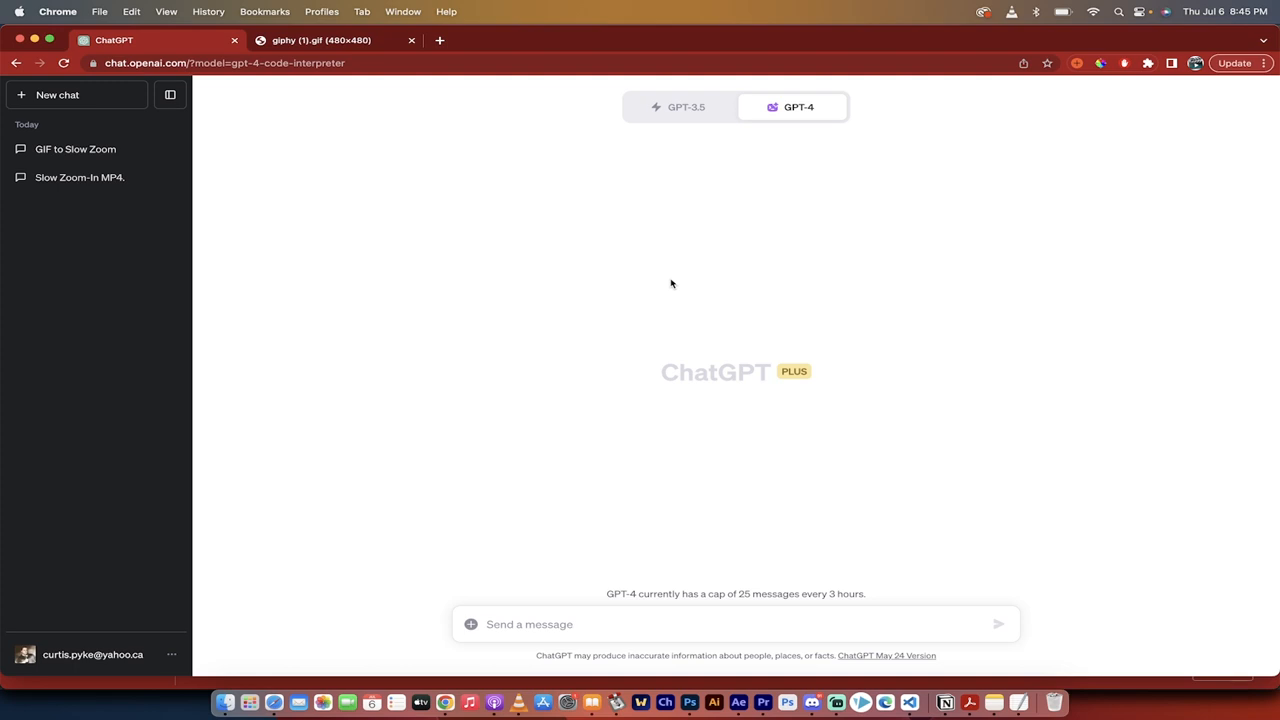
mouse_move(413, 254)
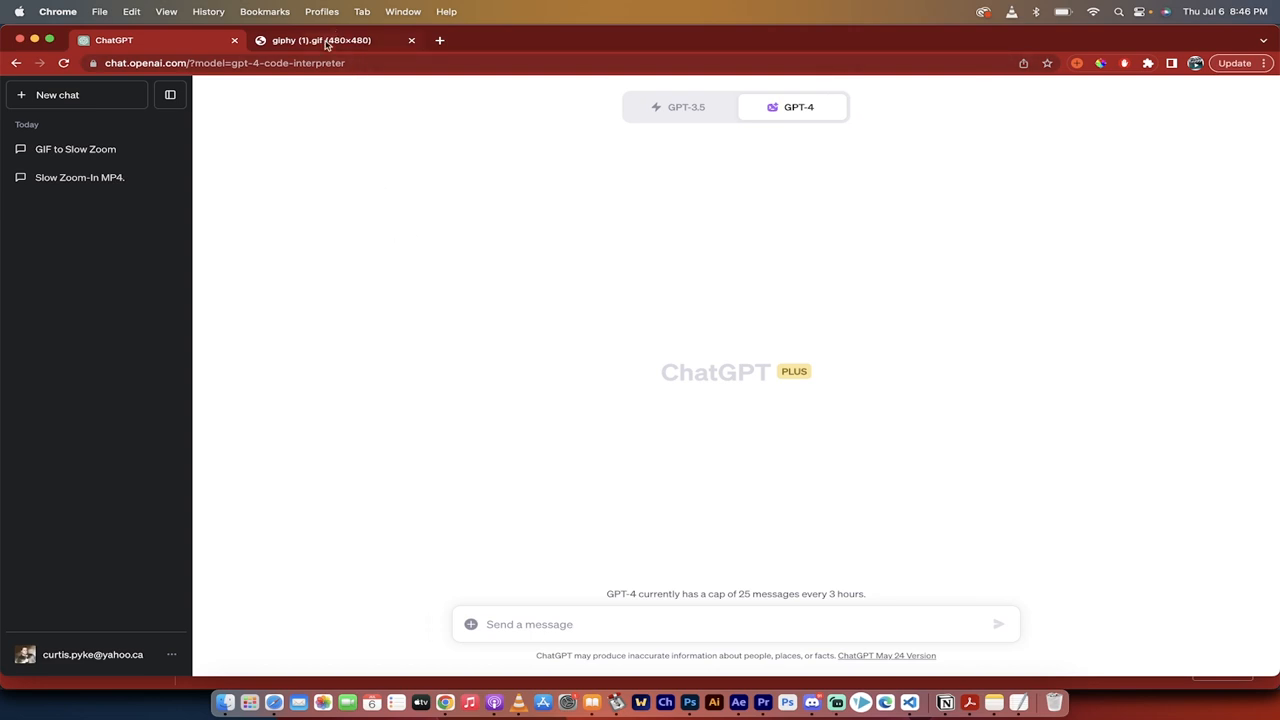
Preview the giphy (1).gif dog tab in Chrome, then close it
click(320, 40)
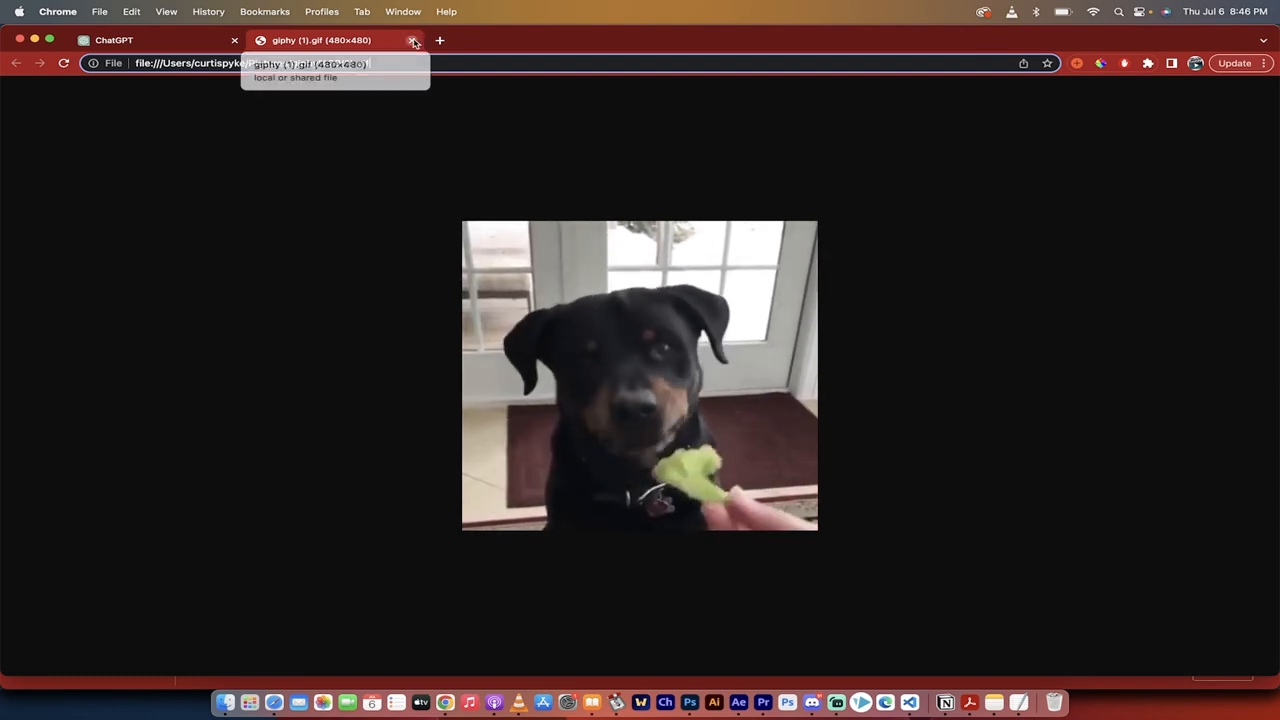
click(412, 40)
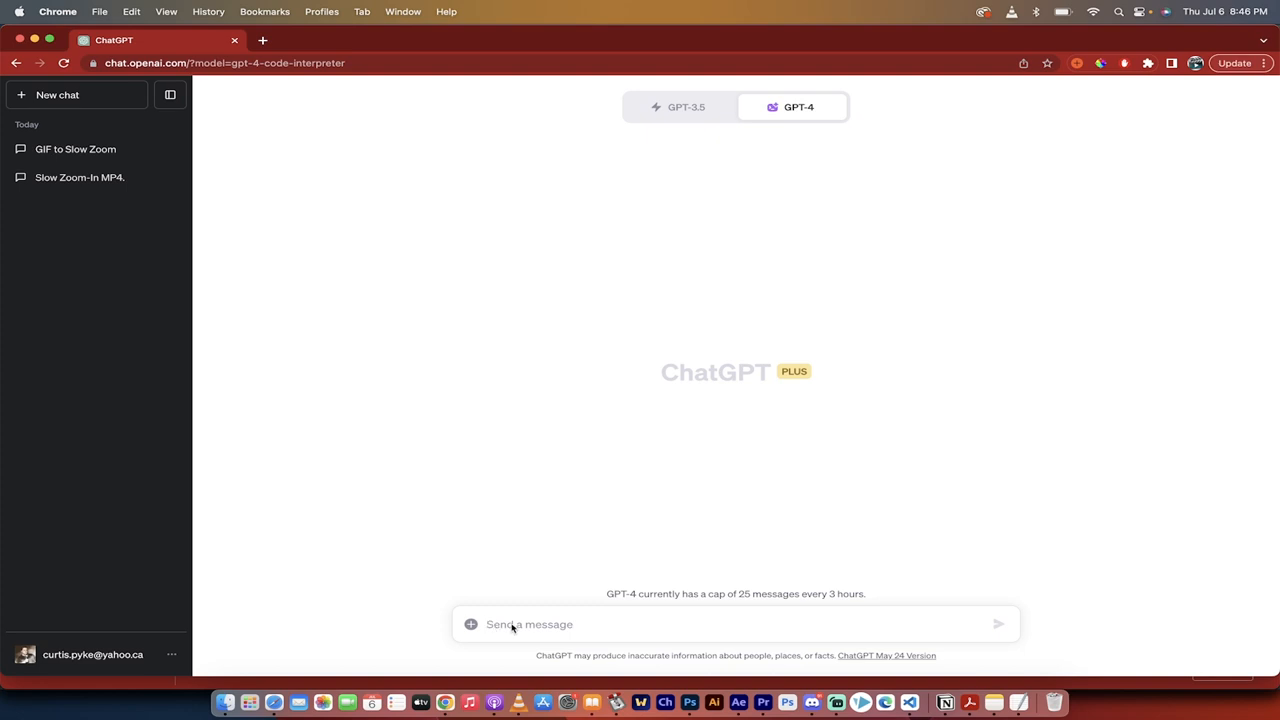
Send the request for a 3-second MP4 with a dramatic slow zoom-in
text(I'll upload a gif and you give me a 3 second mp4 with a dramatic slow zoom-in.  No talk; just go.)
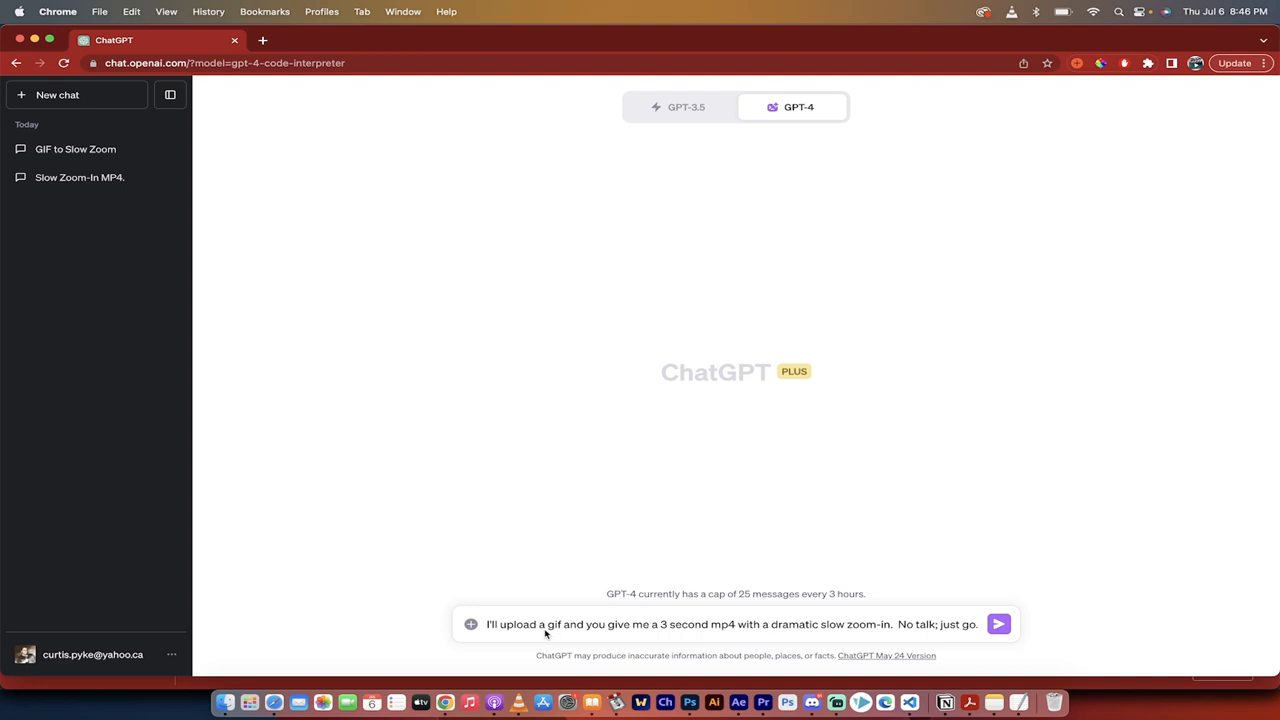
mouse_move(998, 624)
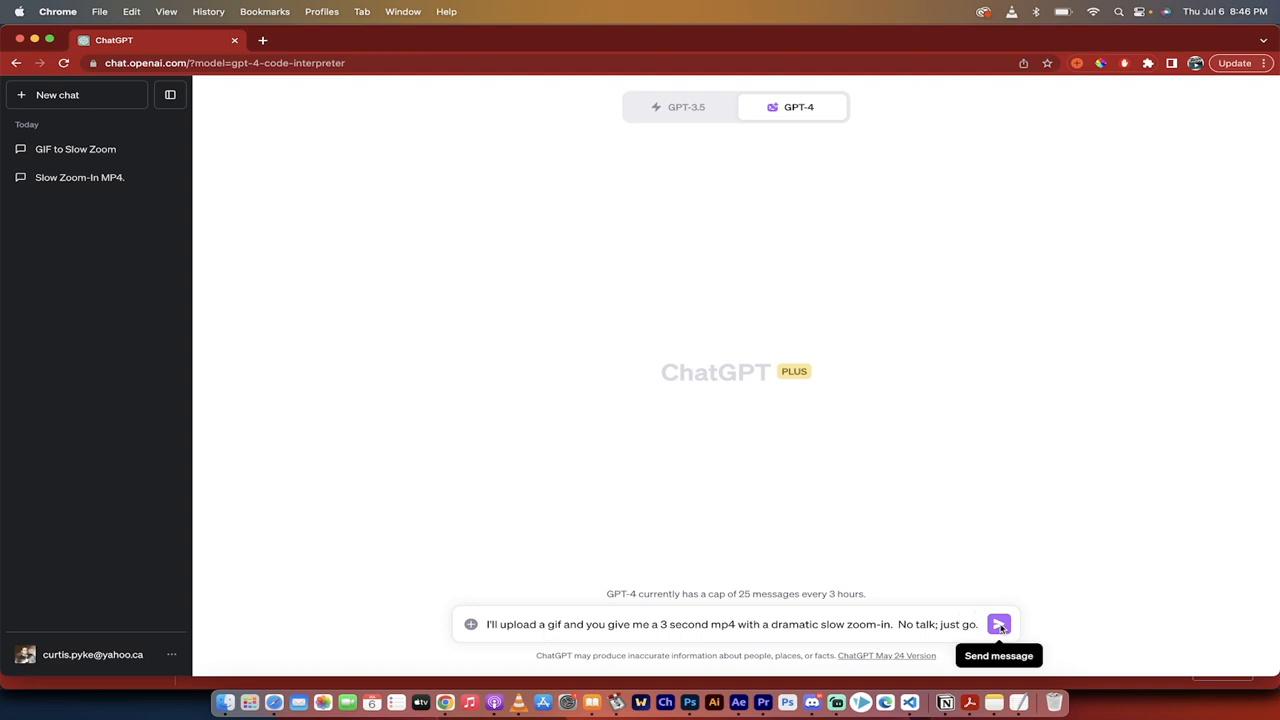
click(998, 624)
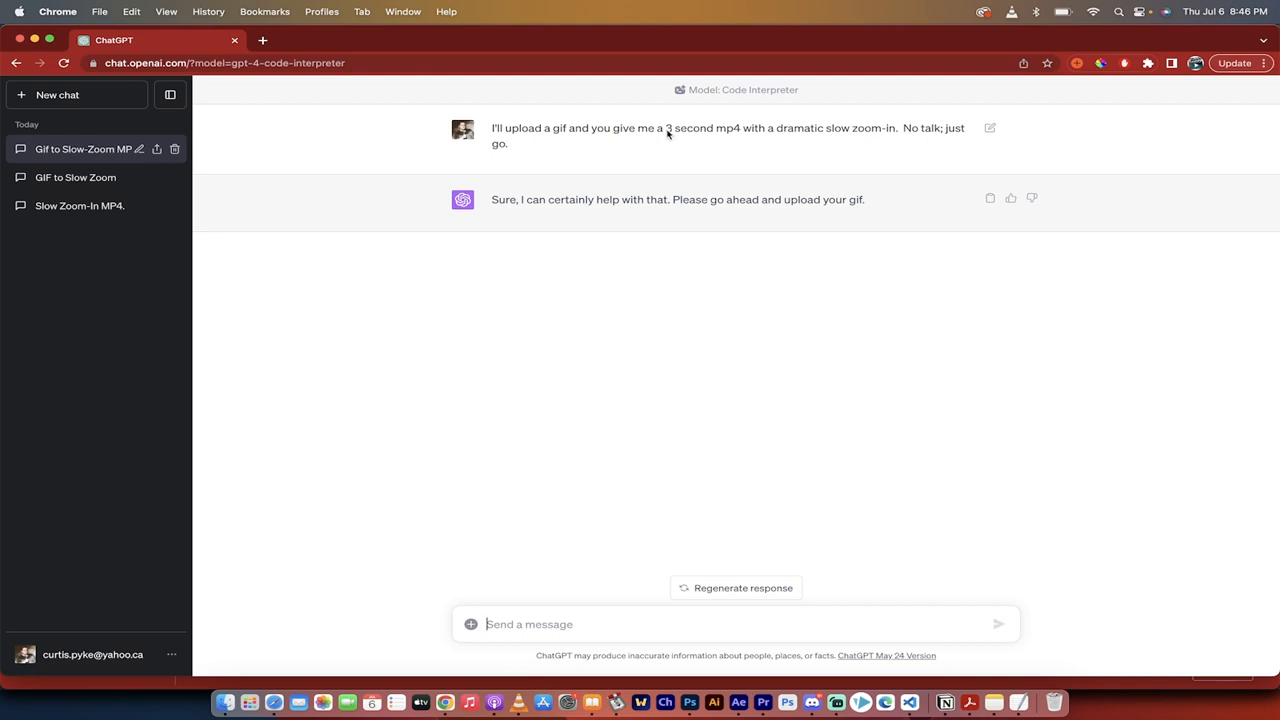
mouse_move(675, 151)
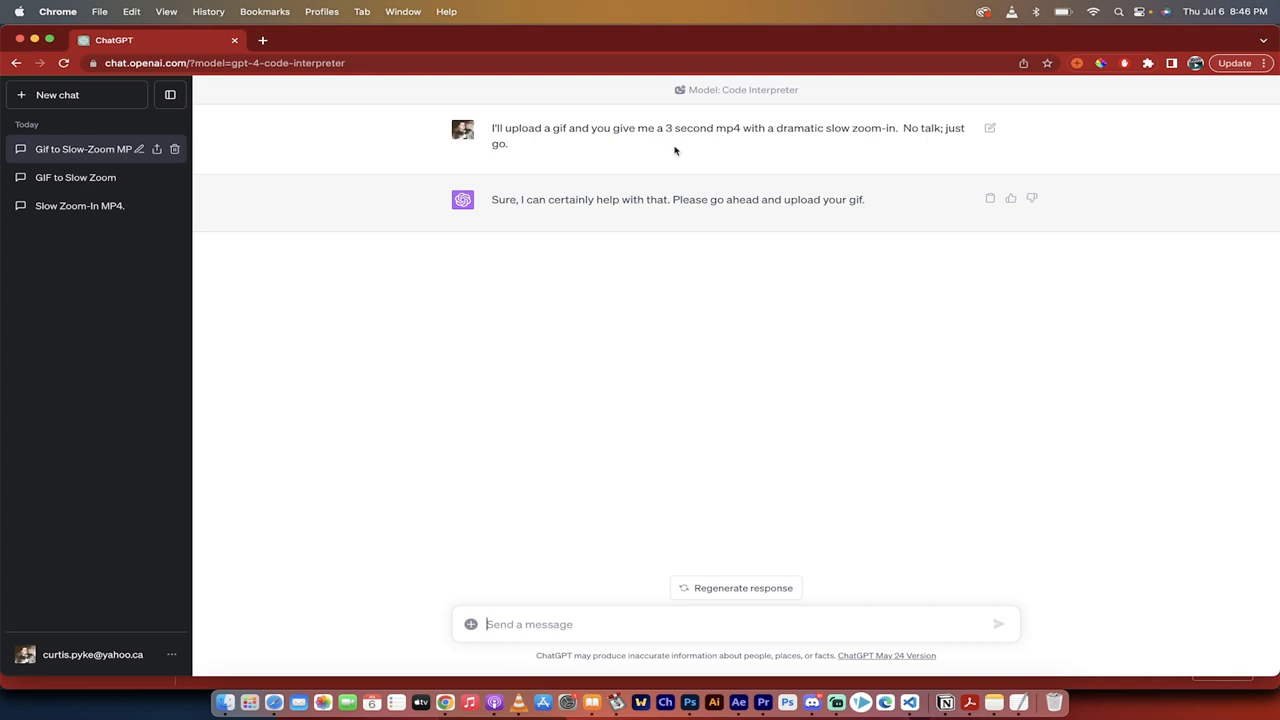
mouse_move(197, 688)
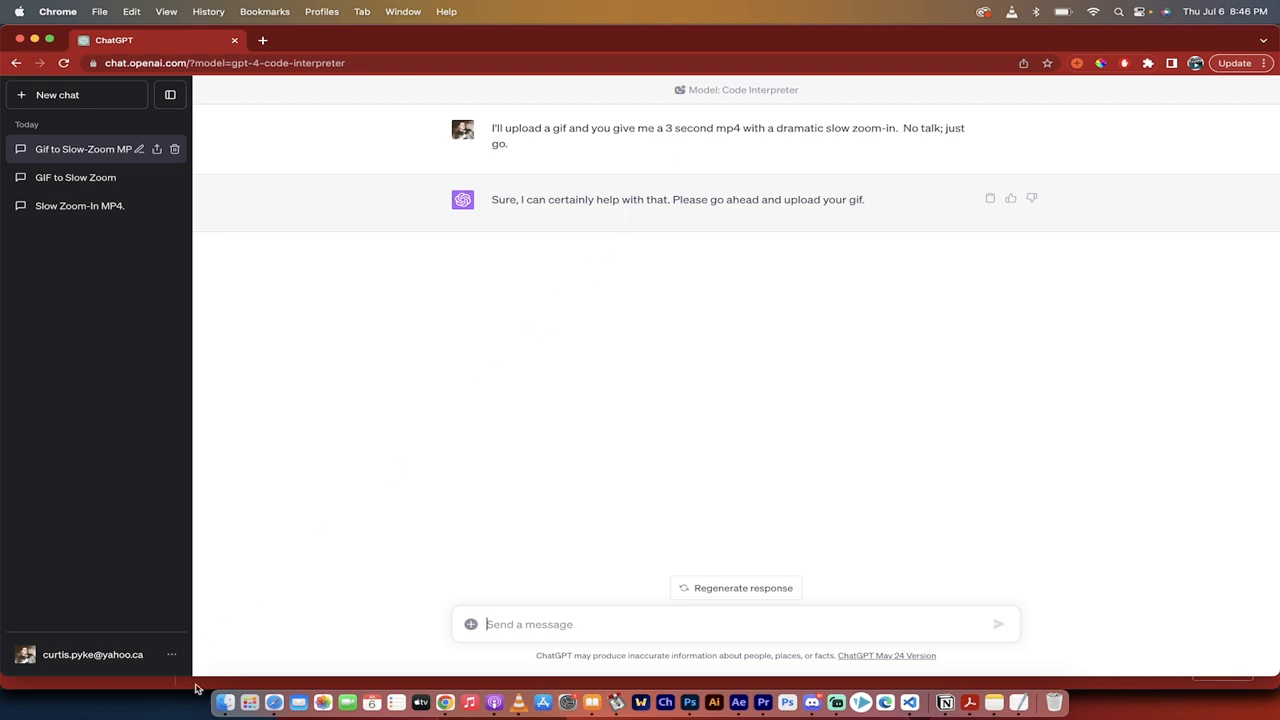
mouse_move(225, 702)
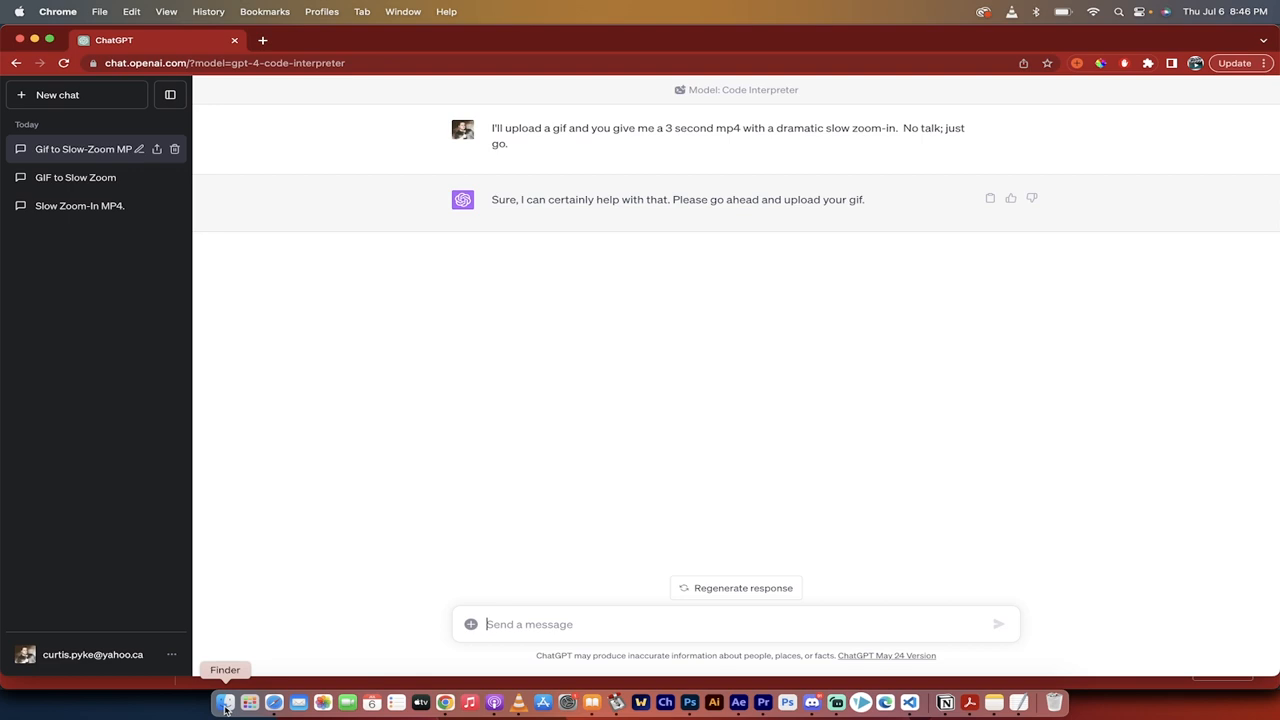
Attach giphy (1).gif from Finder and send it to ChatGPT
click(225, 701)
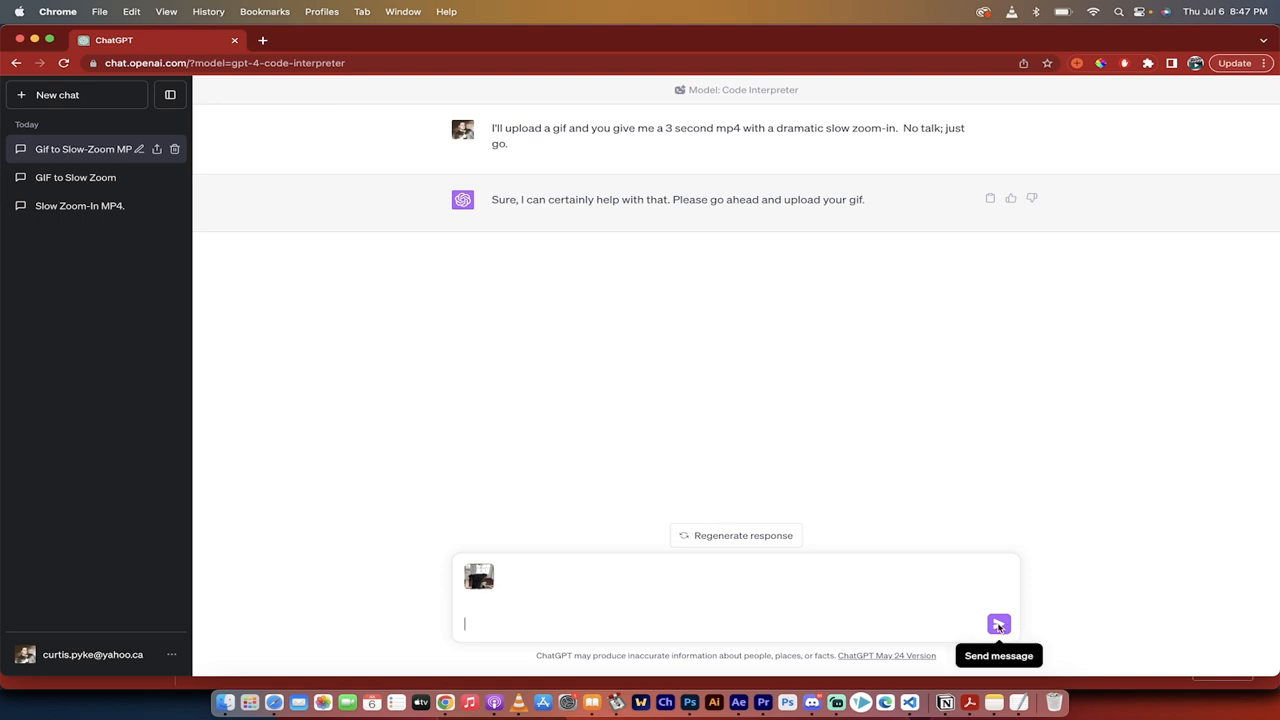
click(998, 624)
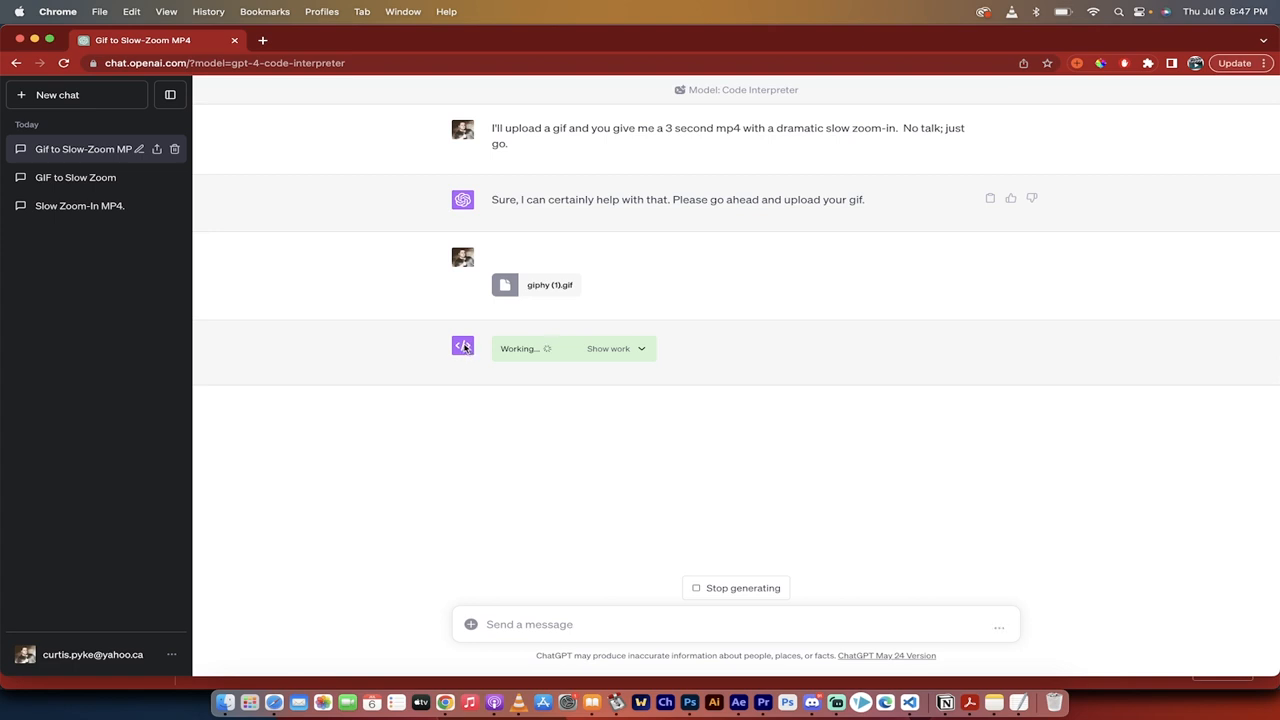
mouse_move(670, 351)
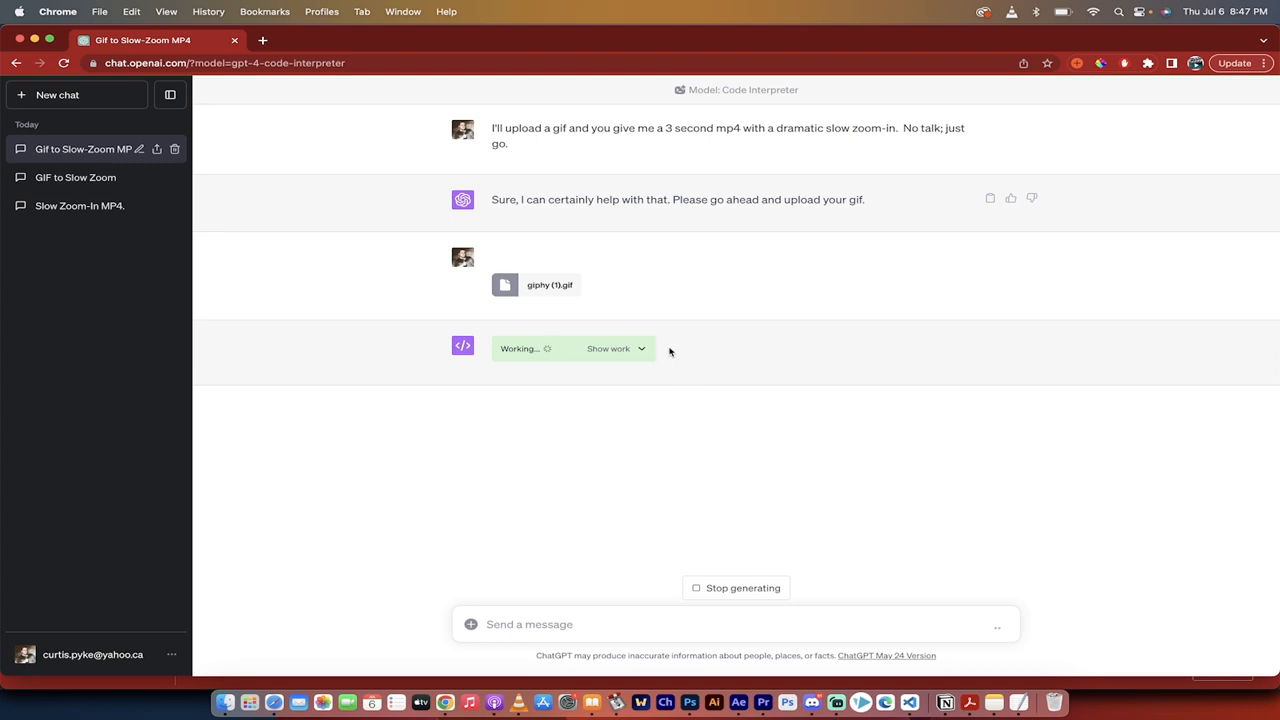
mouse_move(641, 349)
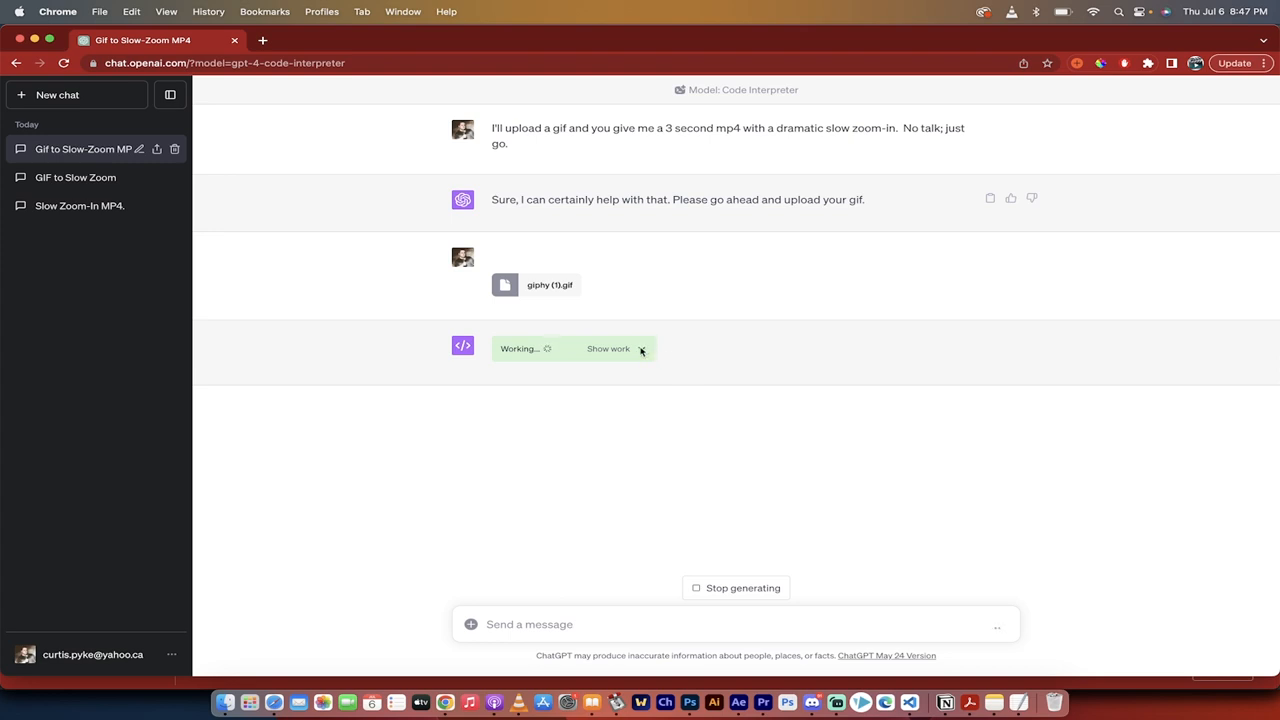
Expand and collapse the zoom-in Python code while the MP4 generates
click(608, 349)
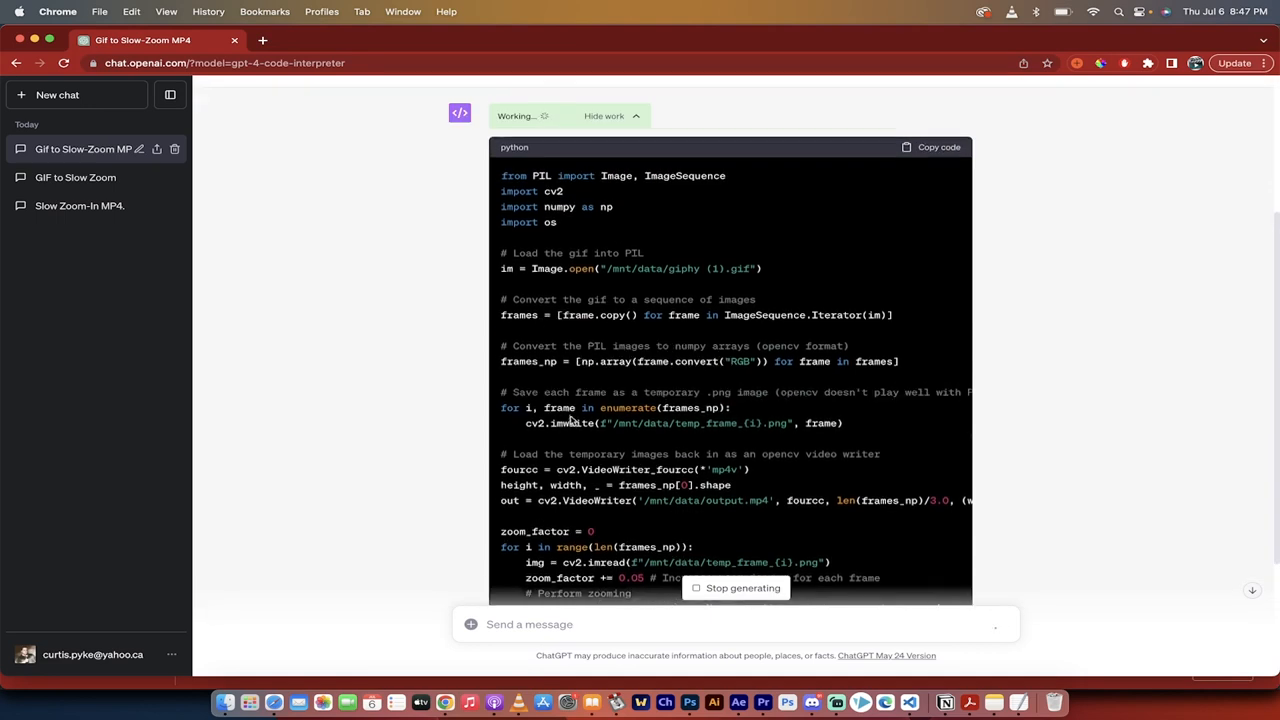
click(604, 116)
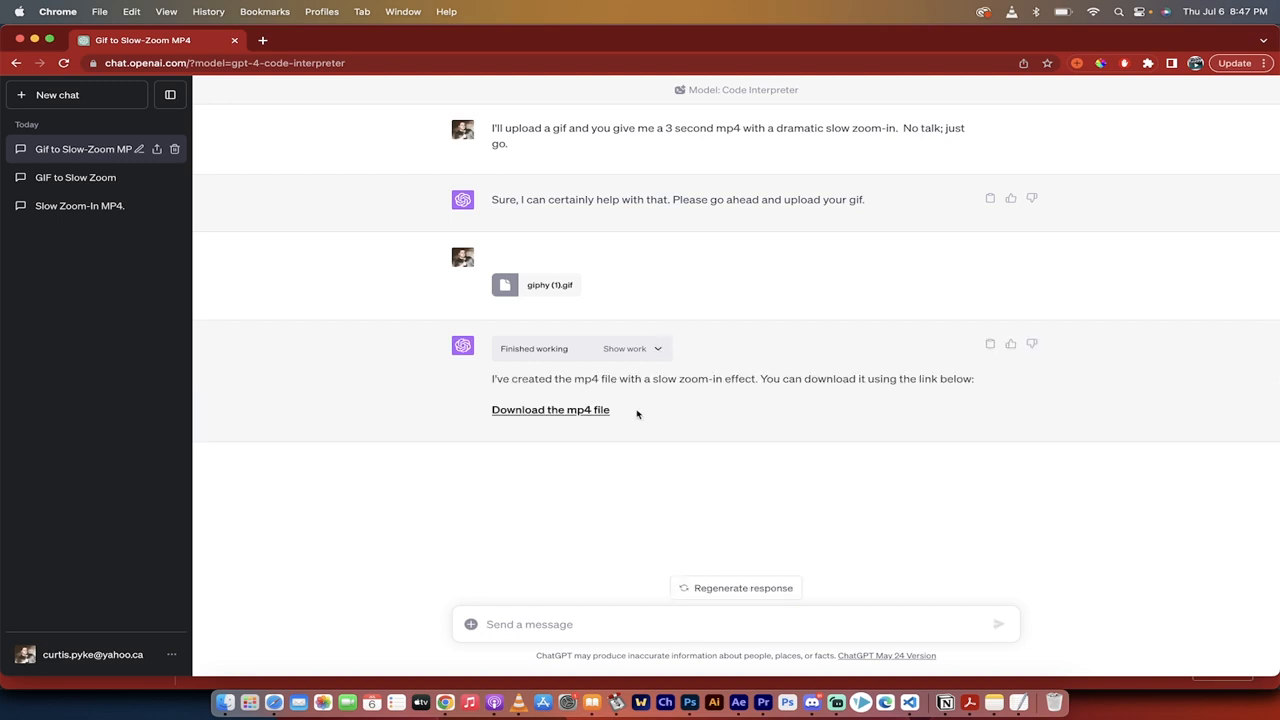
mouse_move(671, 356)
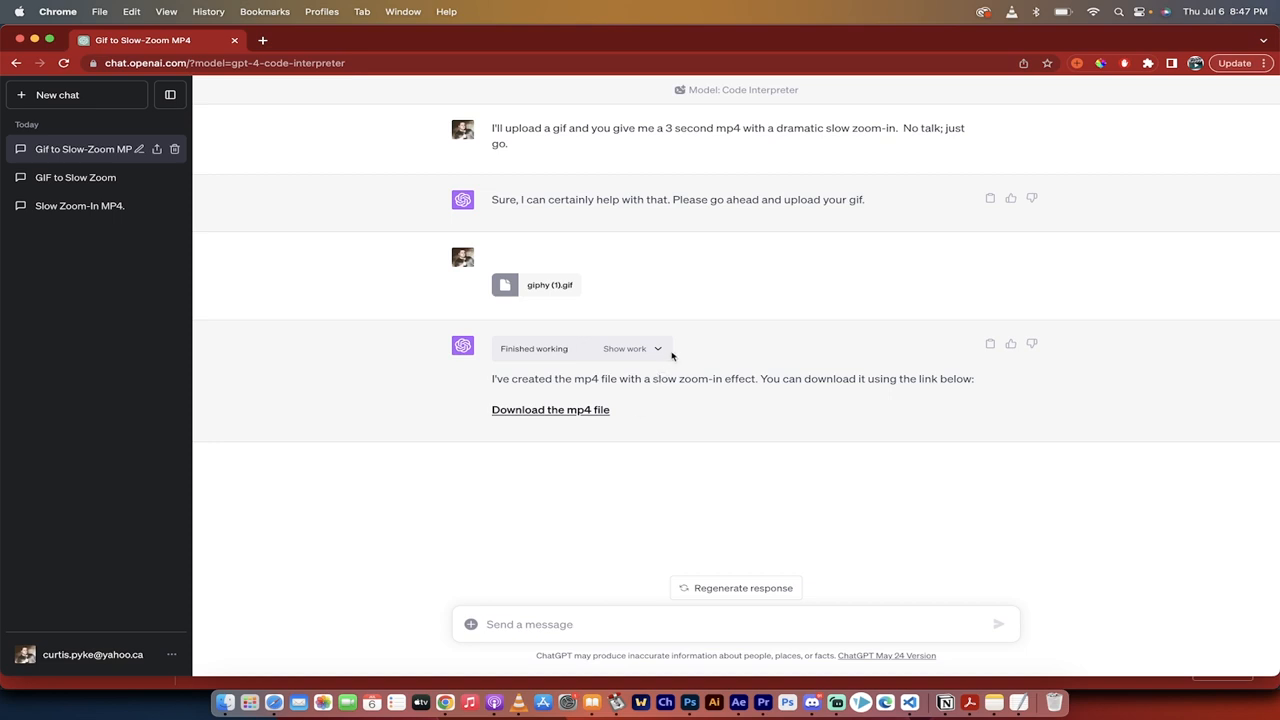
mouse_move(610, 381)
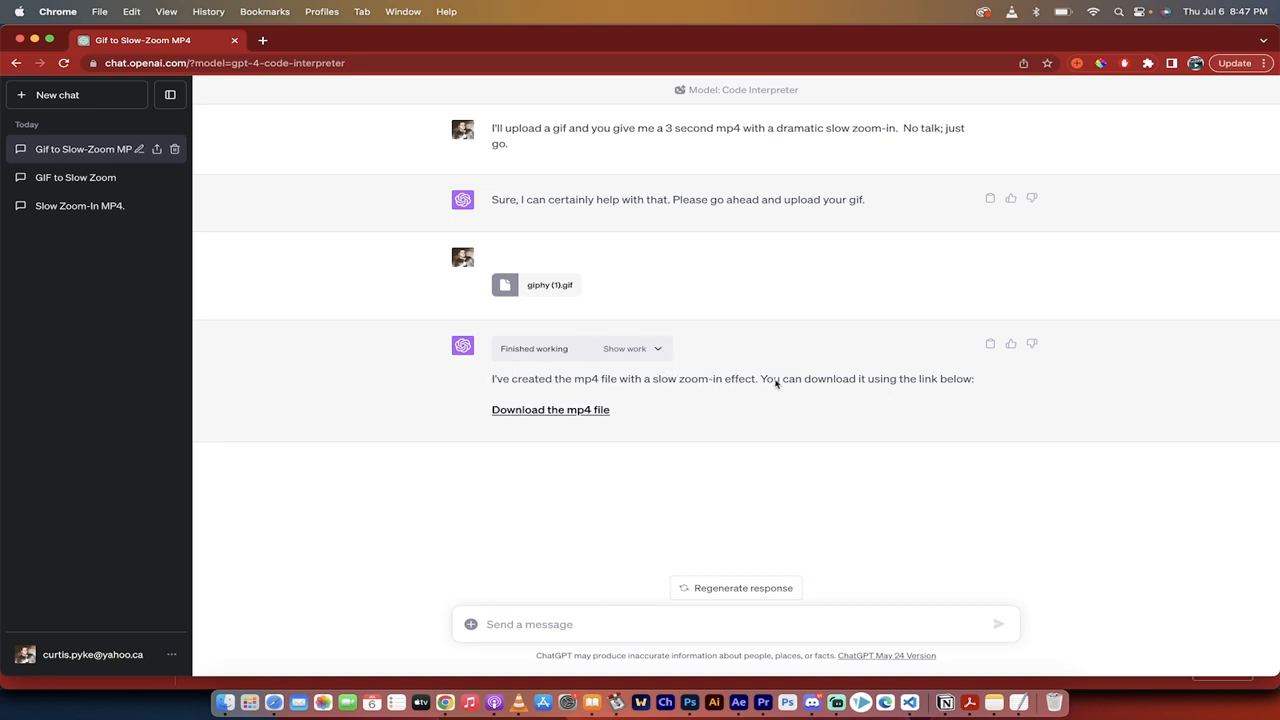
mouse_move(550, 409)
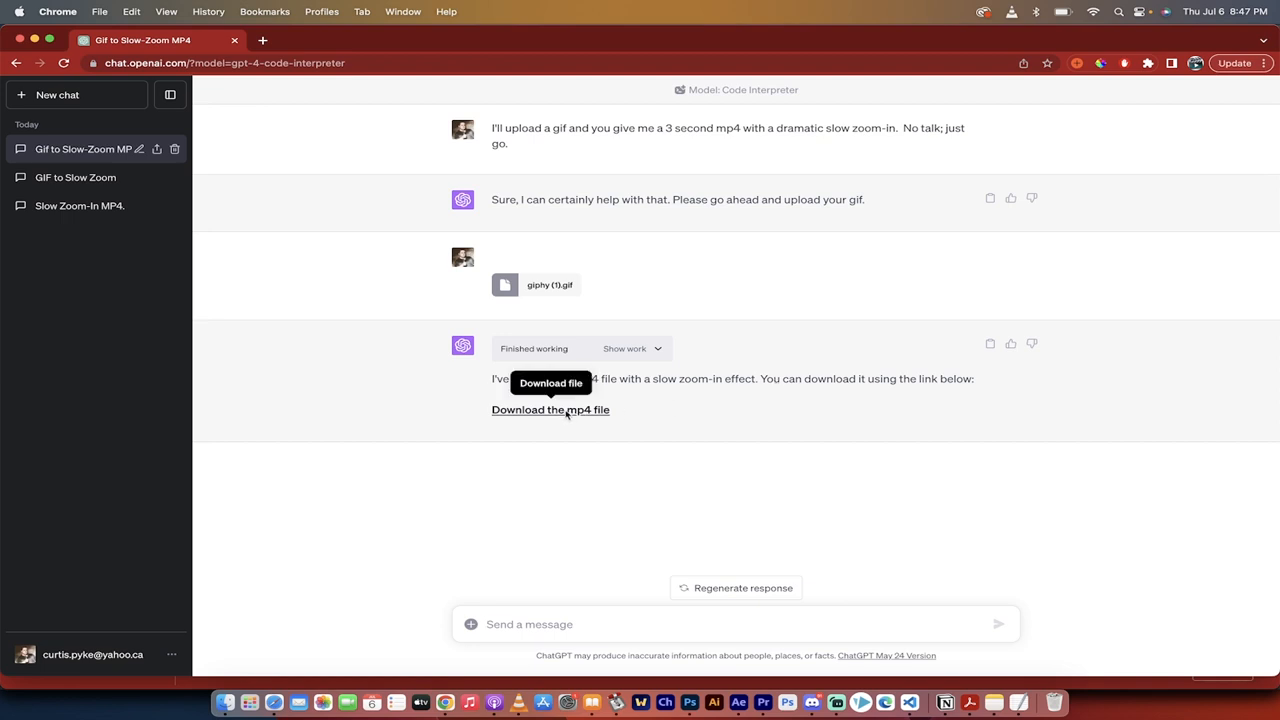
Download output.mp4, find it in Finder, and play it in VLC
click(550, 409)
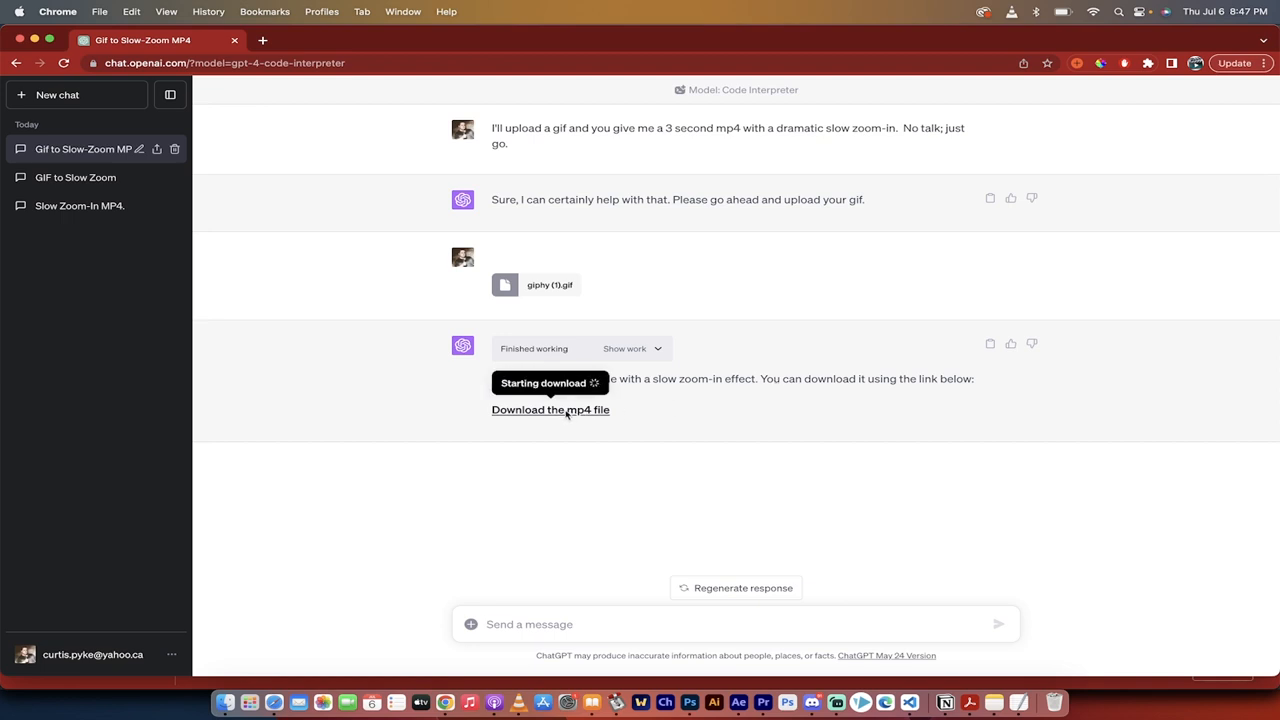
click(550, 409)
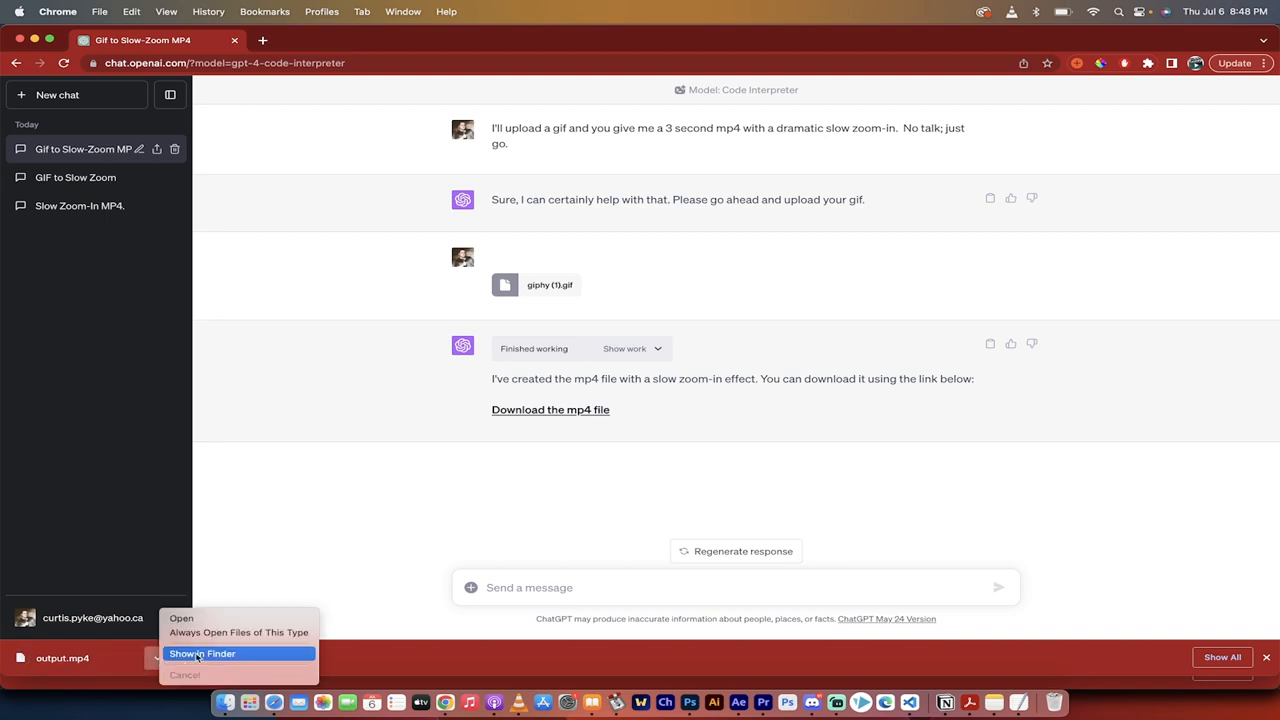
click(202, 653)
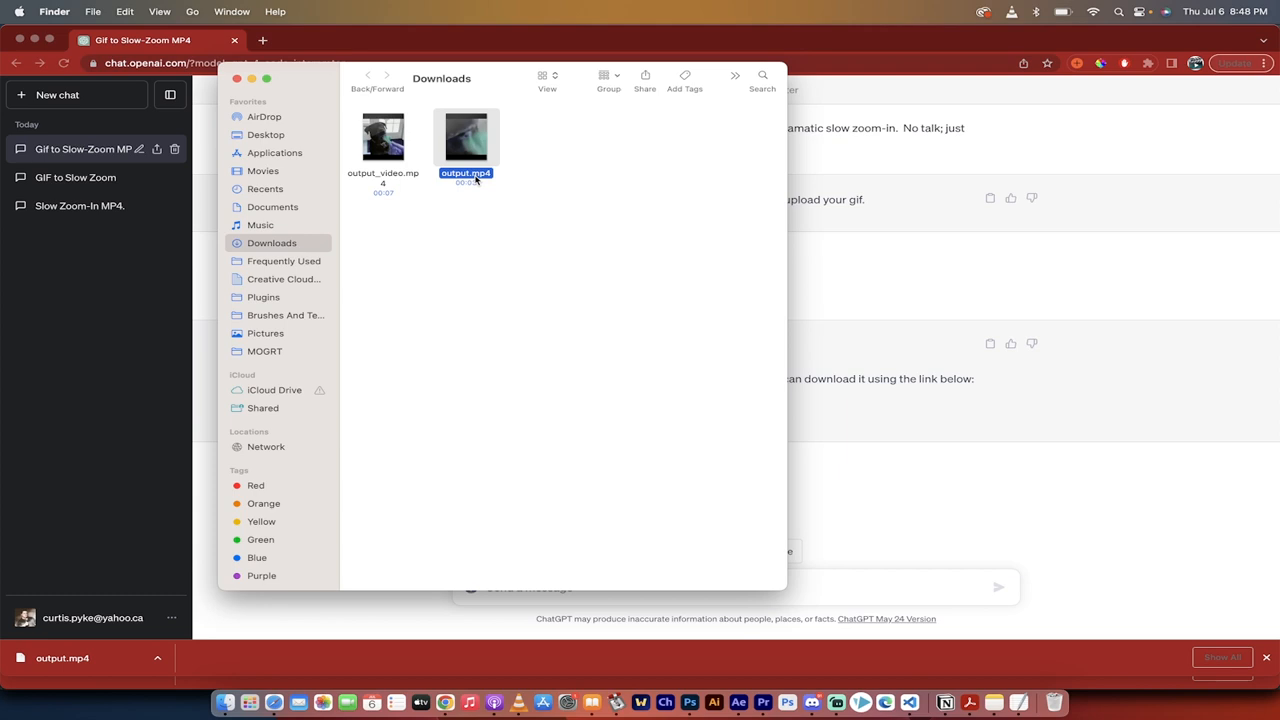
double_click(465, 137)
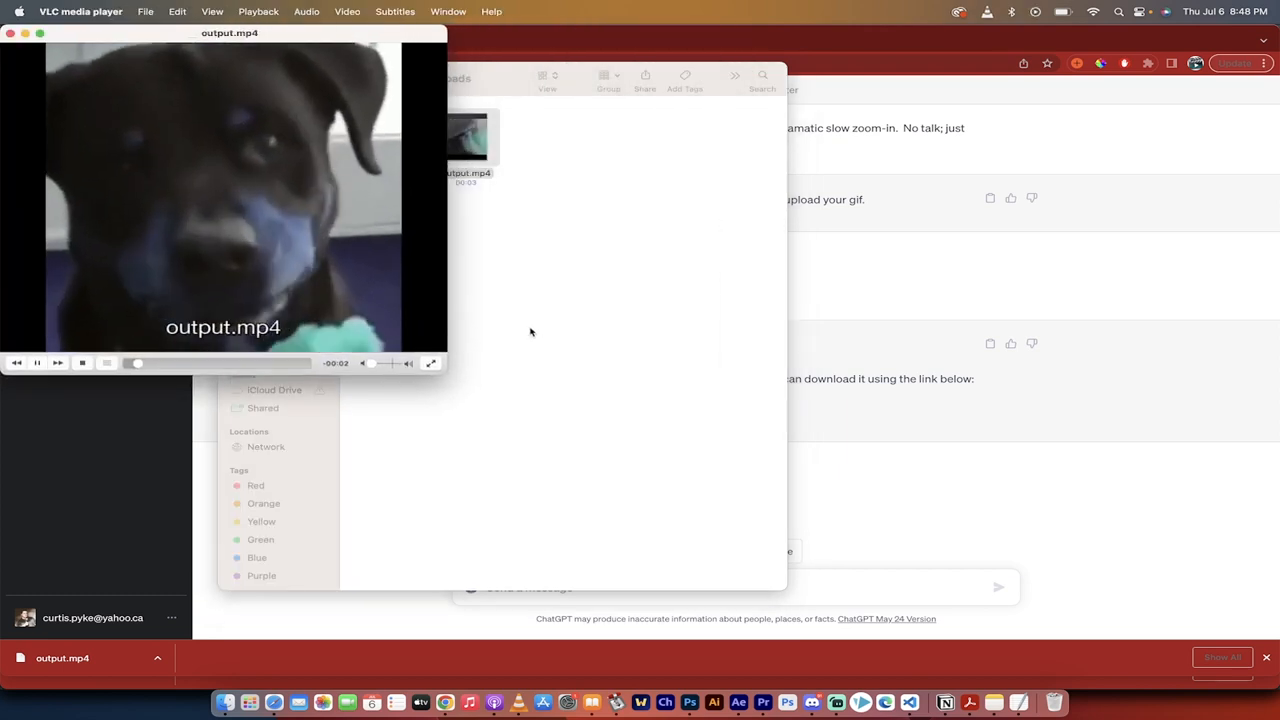